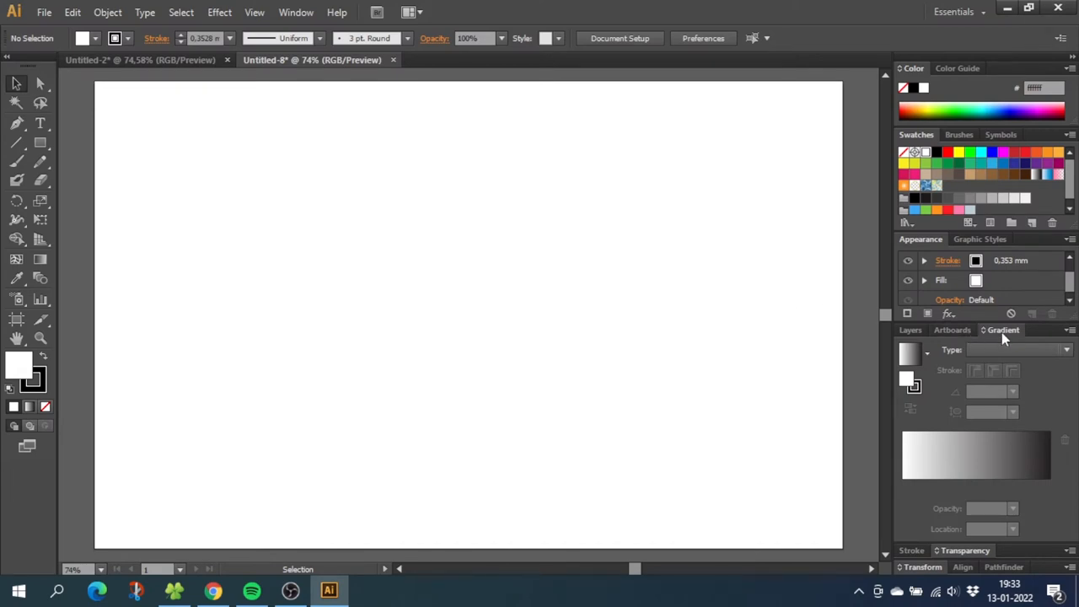
mouse_move(1003, 341)
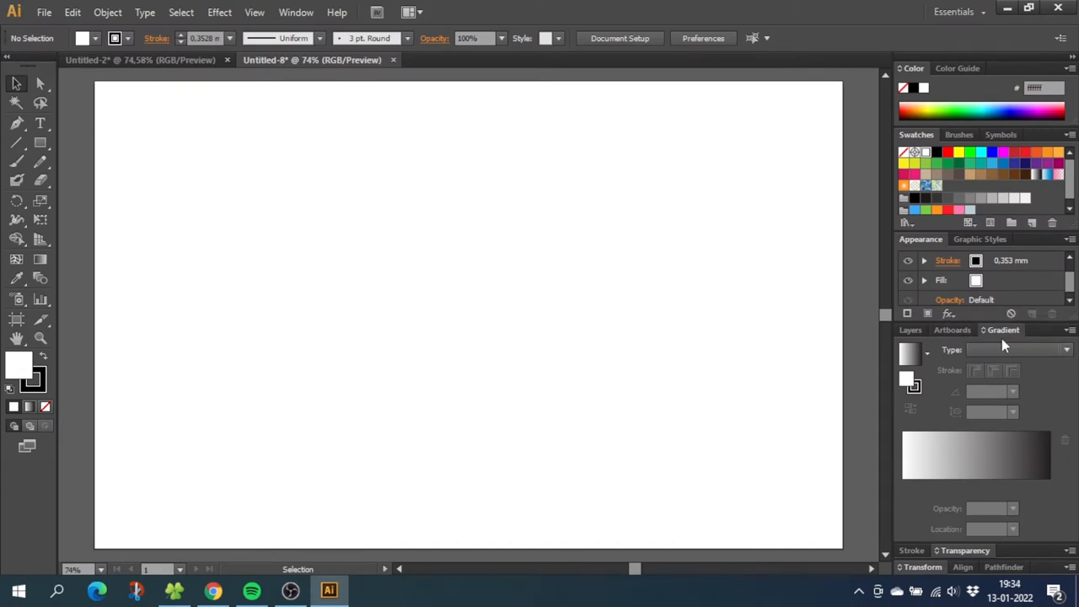
- Choose the Rectangle Tool from the toolbar to start drawing rectangles
left_click(296, 12)
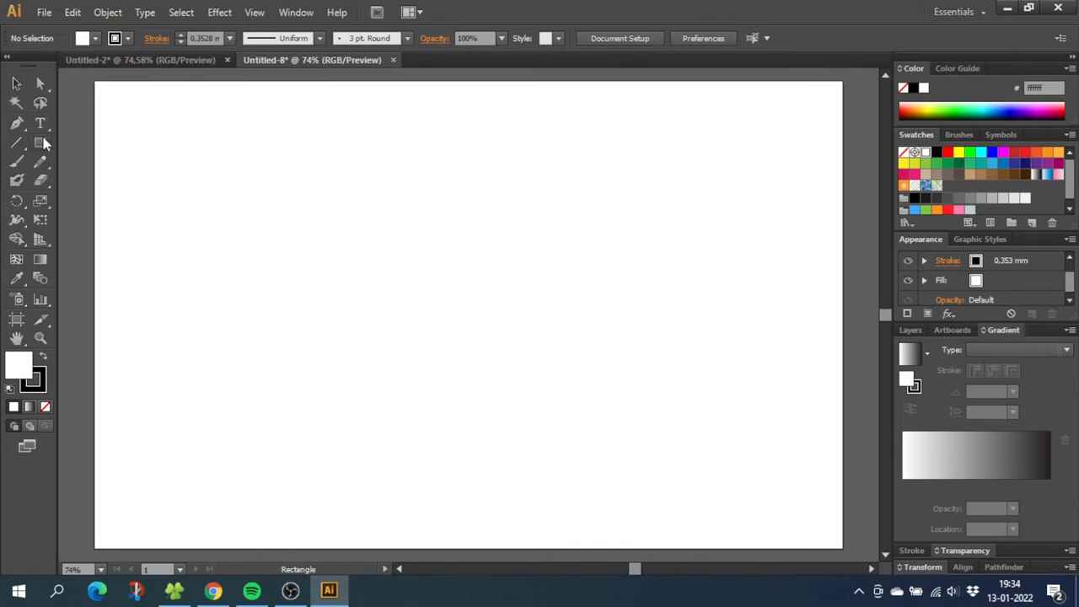
- Draw a rectangle mid-artboard and fill it with the default white-to-black gradient
left_click_drag(299, 203, 674, 447)
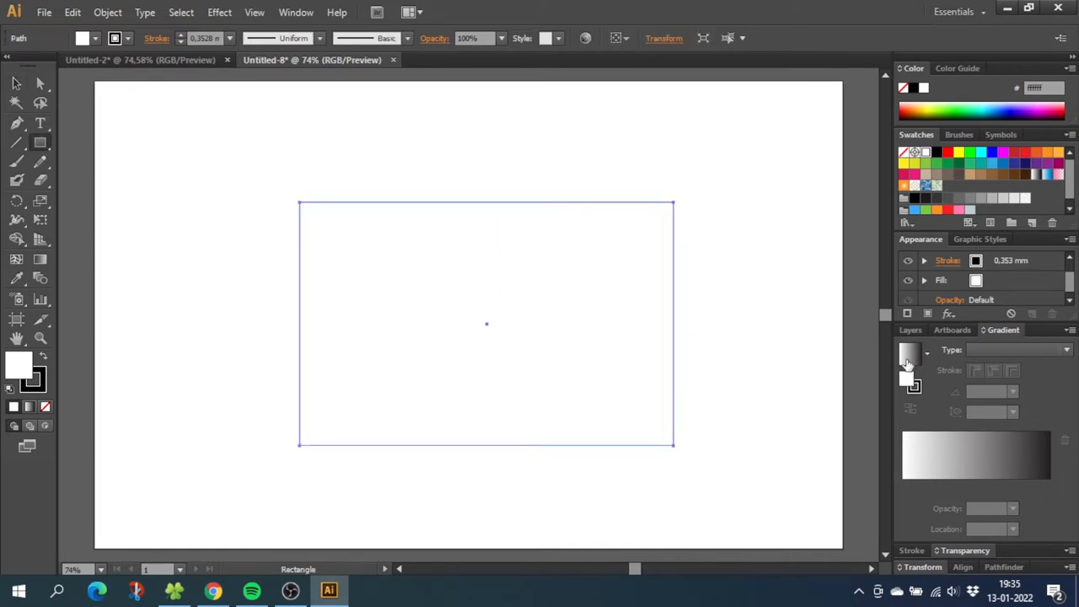
mouse_move(908, 359)
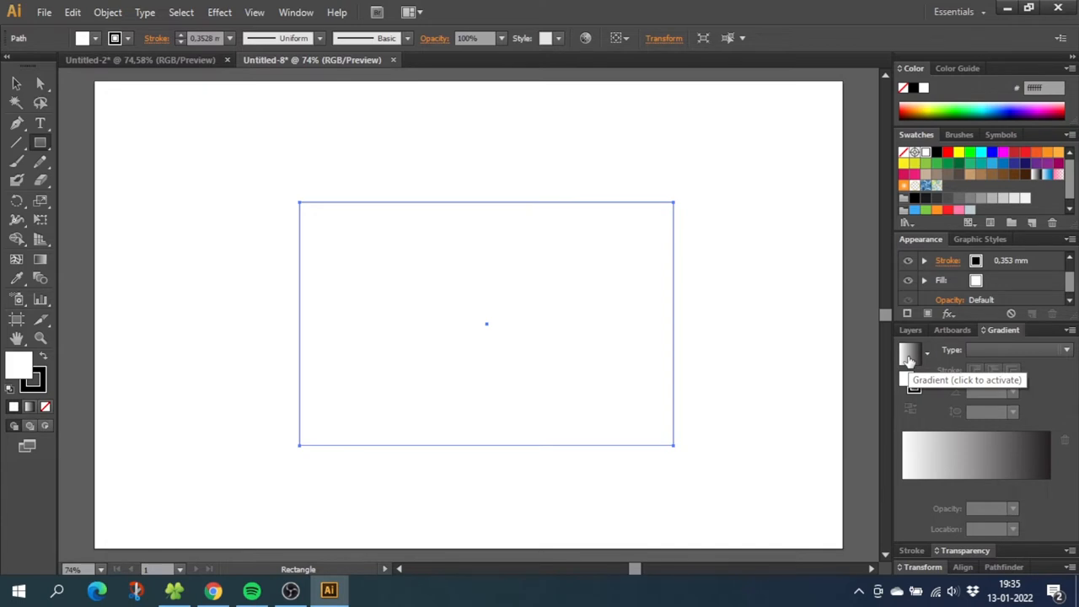
left_click(910, 354)
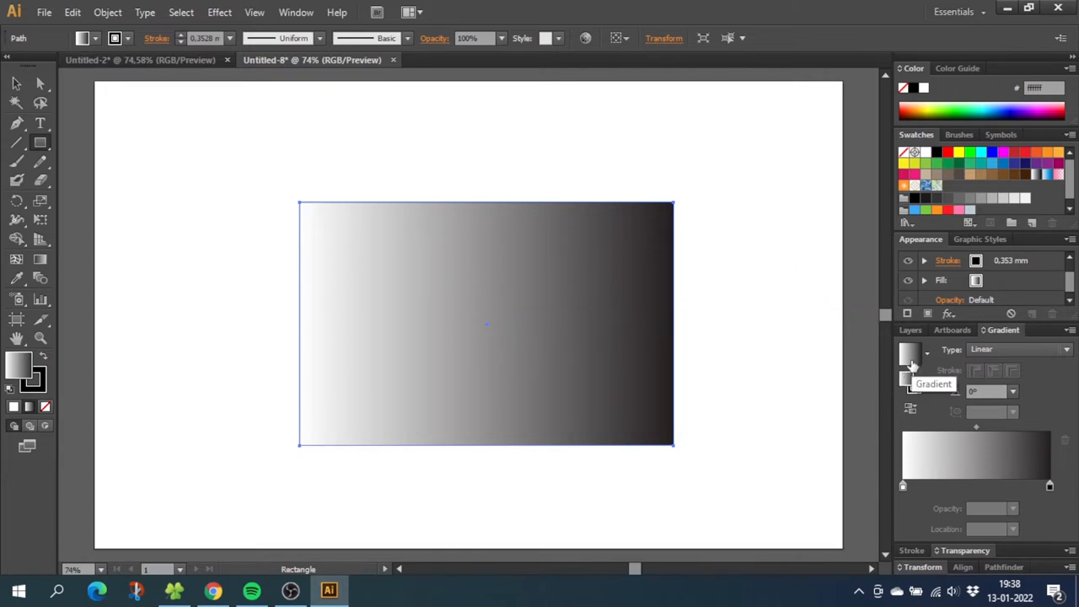
- With the Gradient Tool, shorten the gradient span and adjust its angle and midpoint
left_click(40, 260)
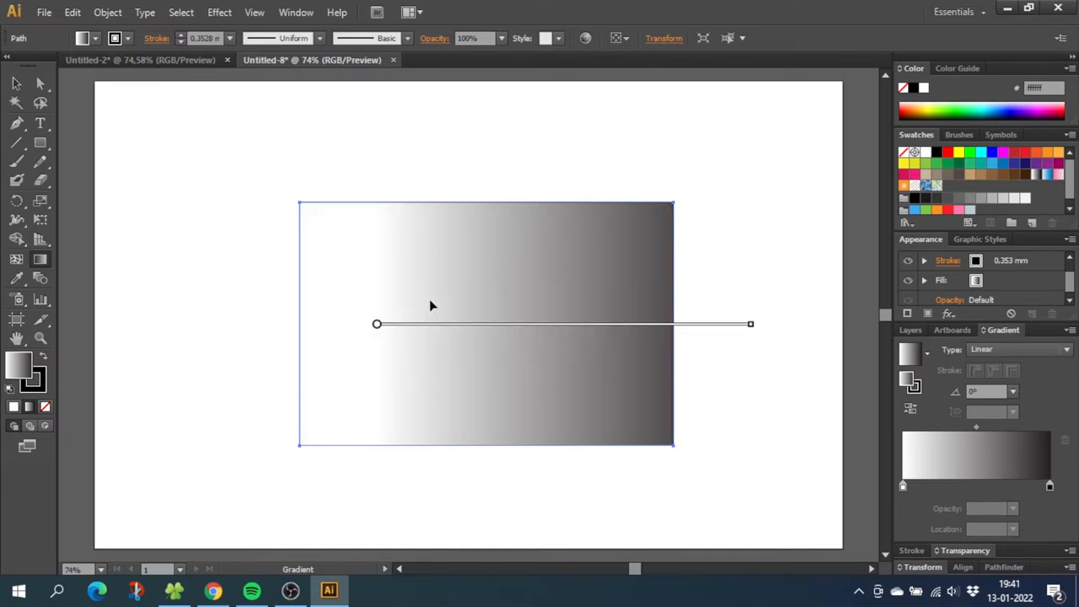
mouse_move(662, 309)
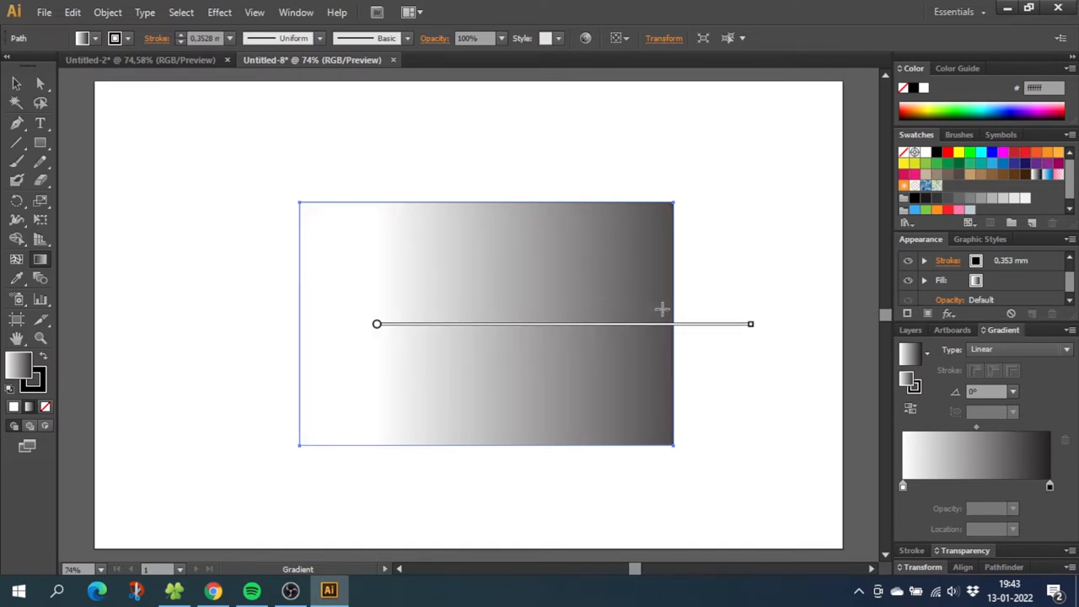
left_click_drag(750, 324, 576, 324)
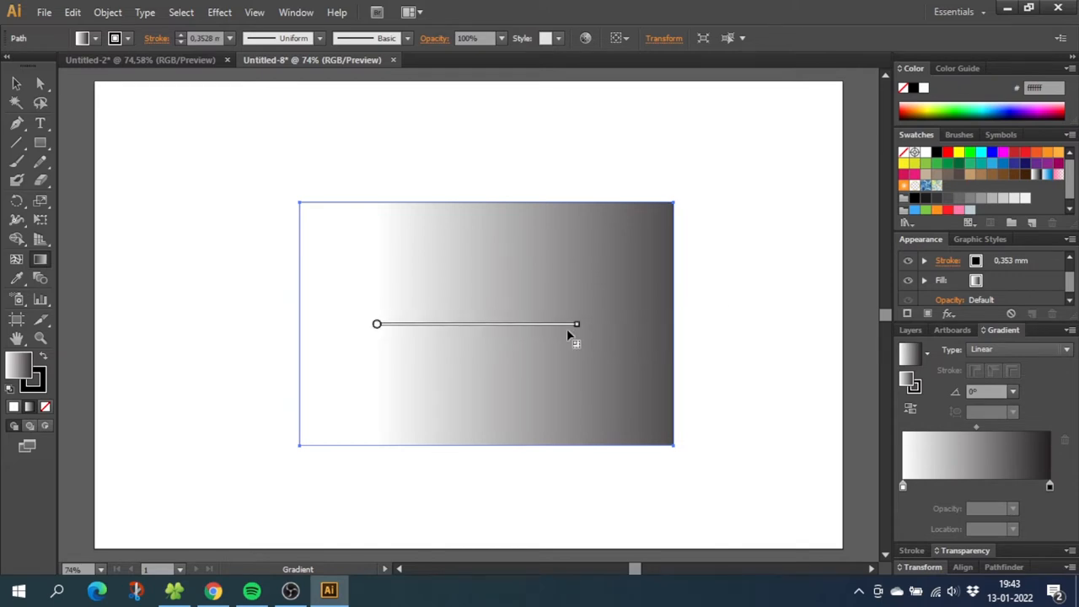
left_click_drag(576, 324, 540, 323)
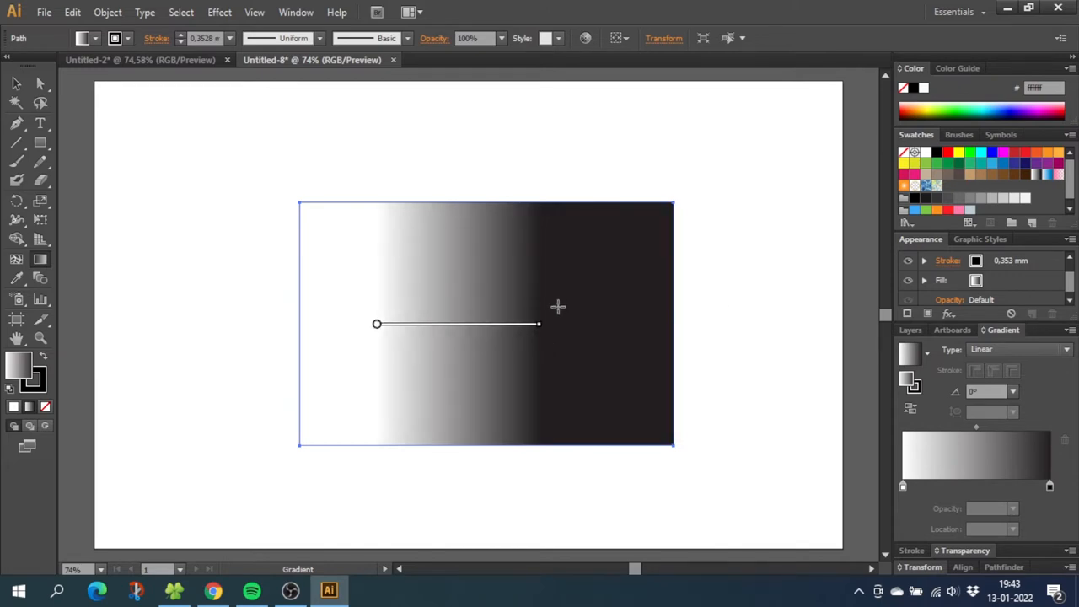
left_click_drag(540, 324, 501, 219)
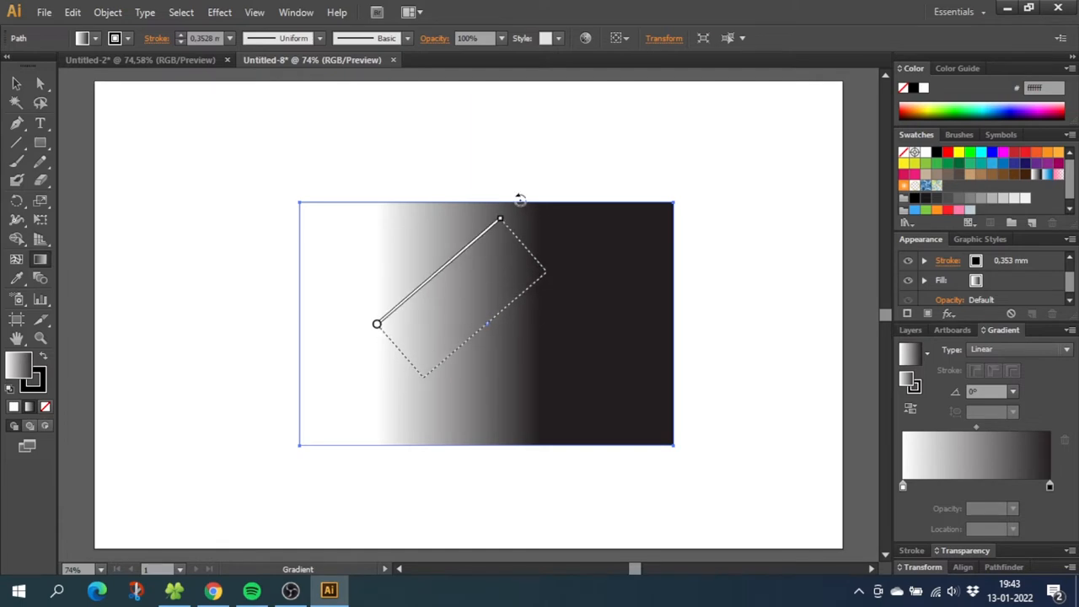
left_click_drag(500, 219, 538, 326)
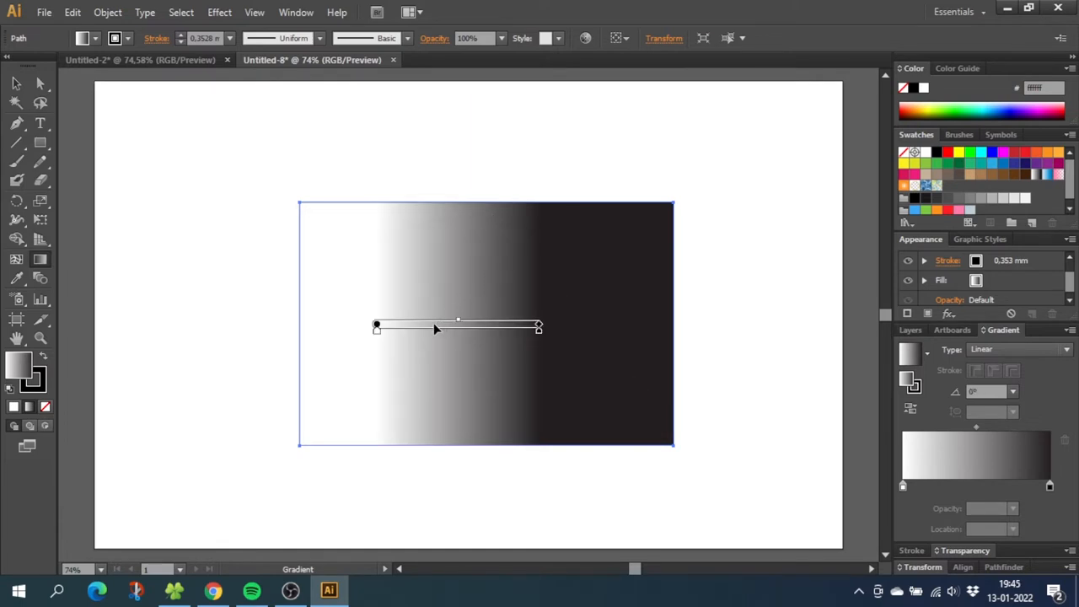
mouse_move(378, 336)
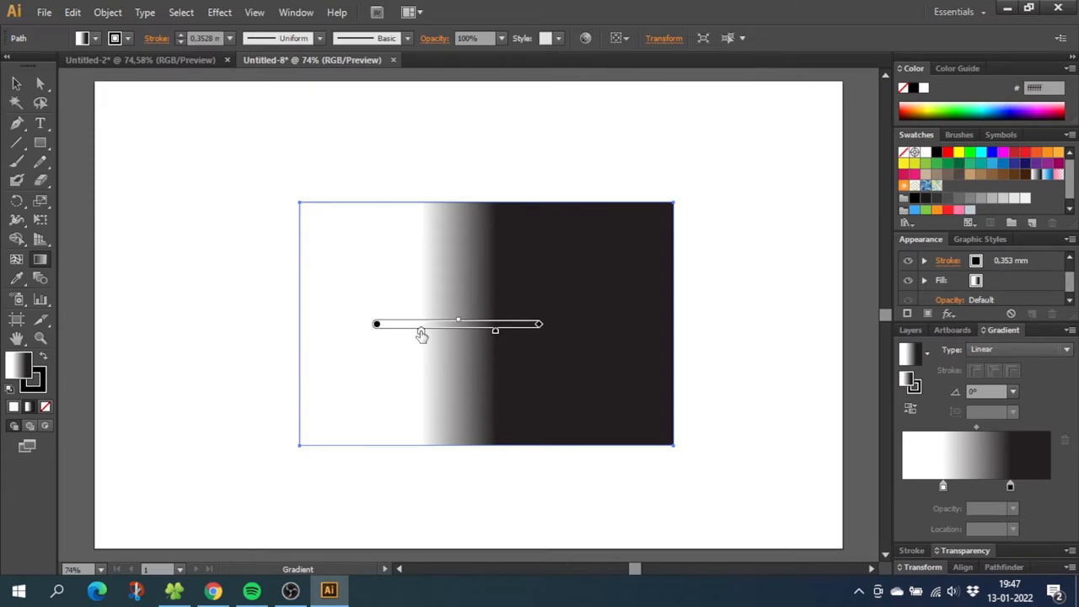
mouse_move(498, 336)
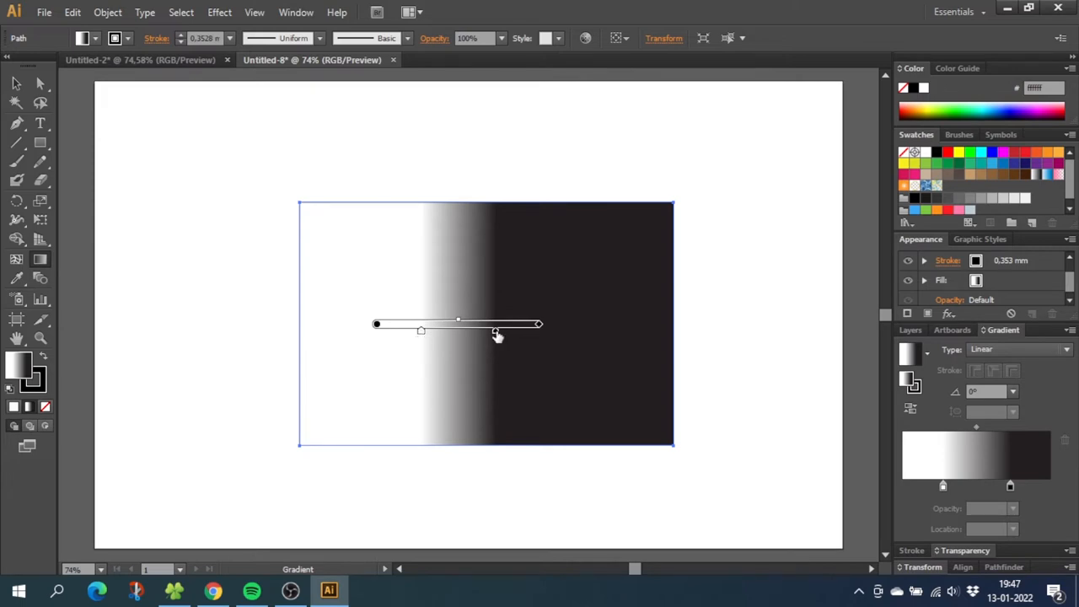
mouse_move(505, 337)
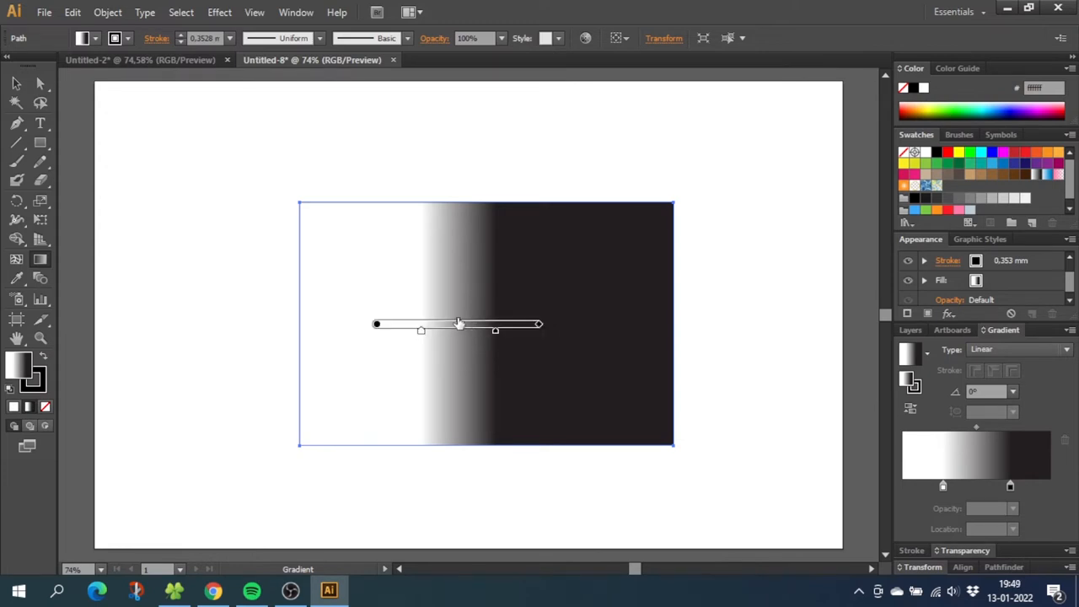
left_click_drag(460, 324, 434, 324)
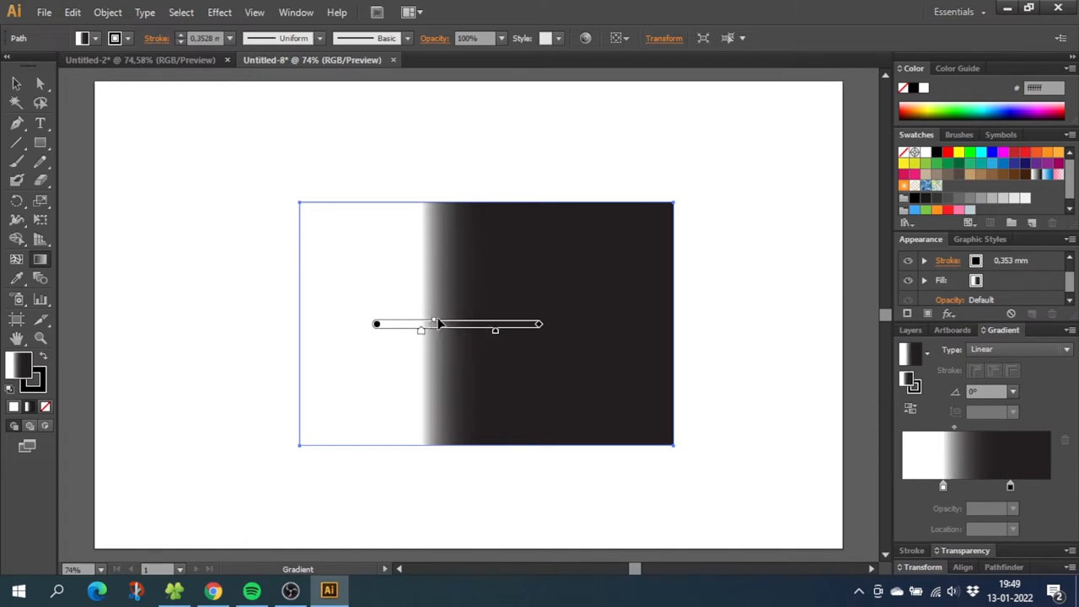
left_click_drag(434, 323, 471, 324)
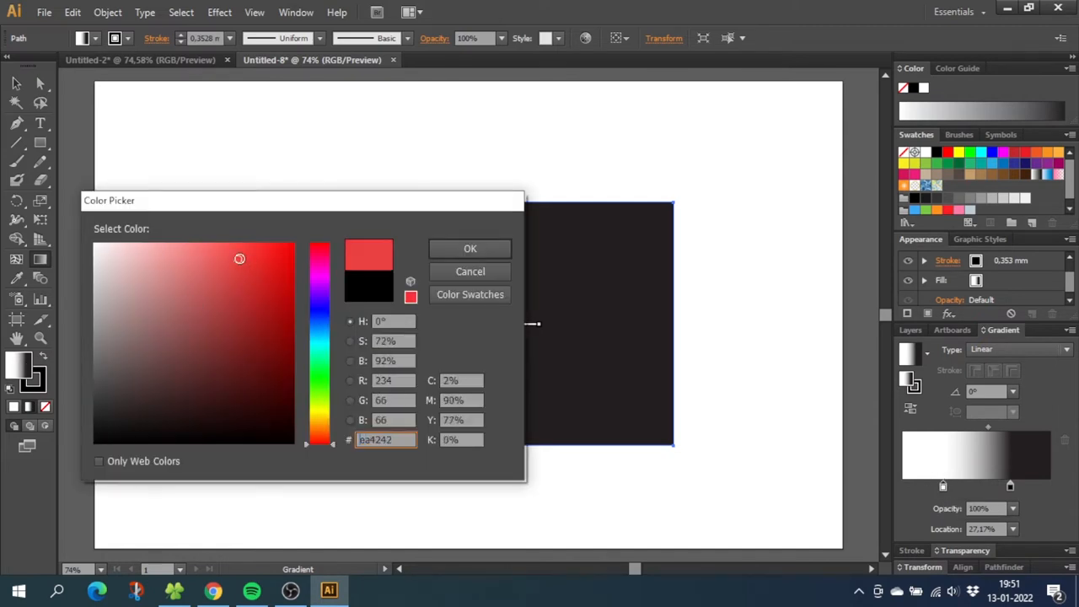
- Confirm the dark blue stop colour and reposition a stop in the Gradient panel
left_click(469, 248)
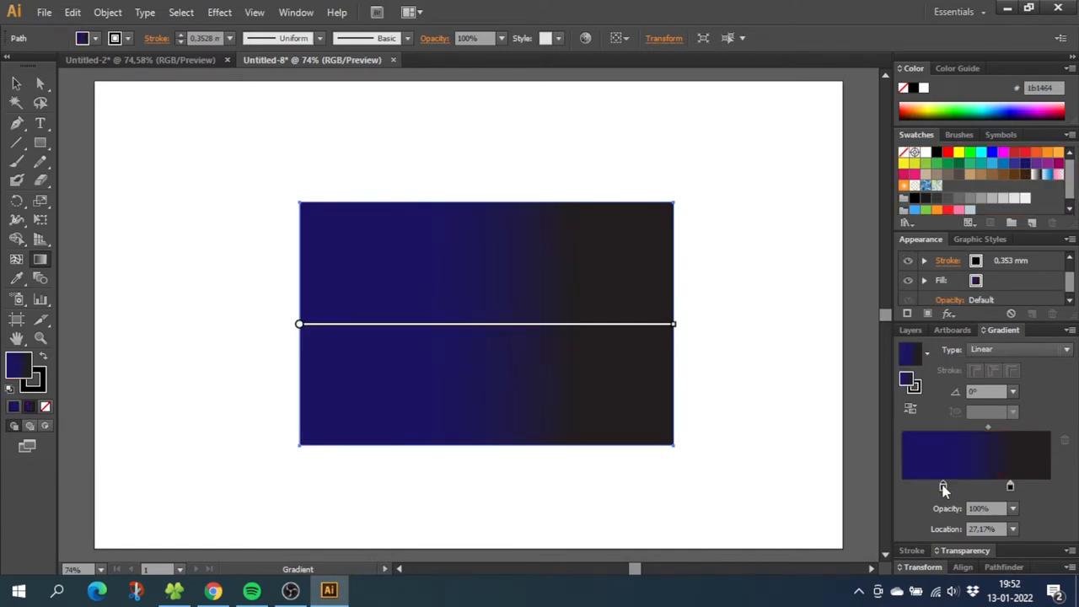
left_click_drag(942, 485, 1010, 485)
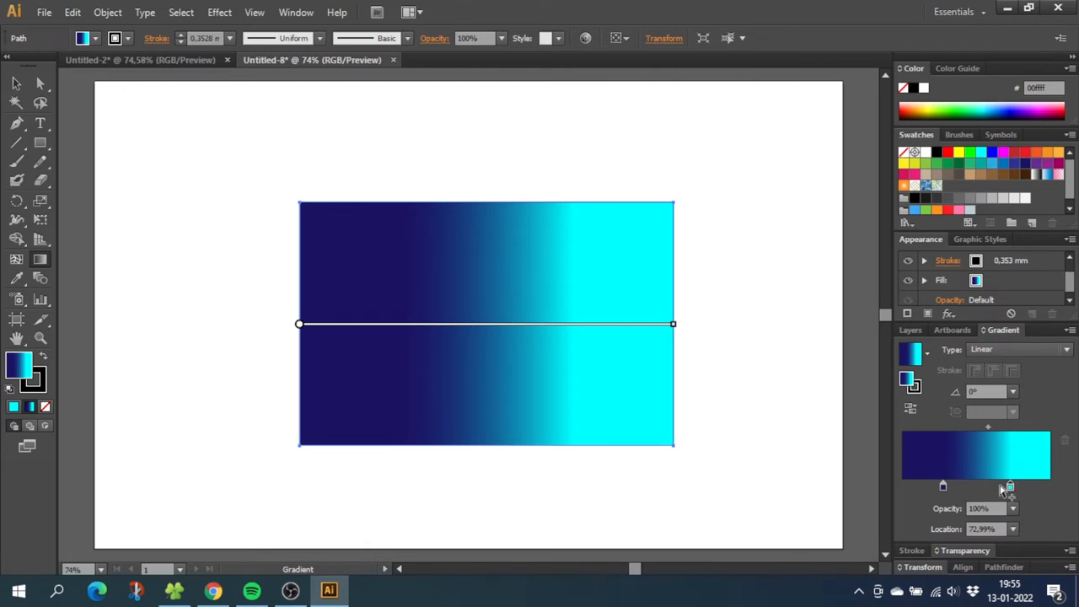
mouse_move(995, 491)
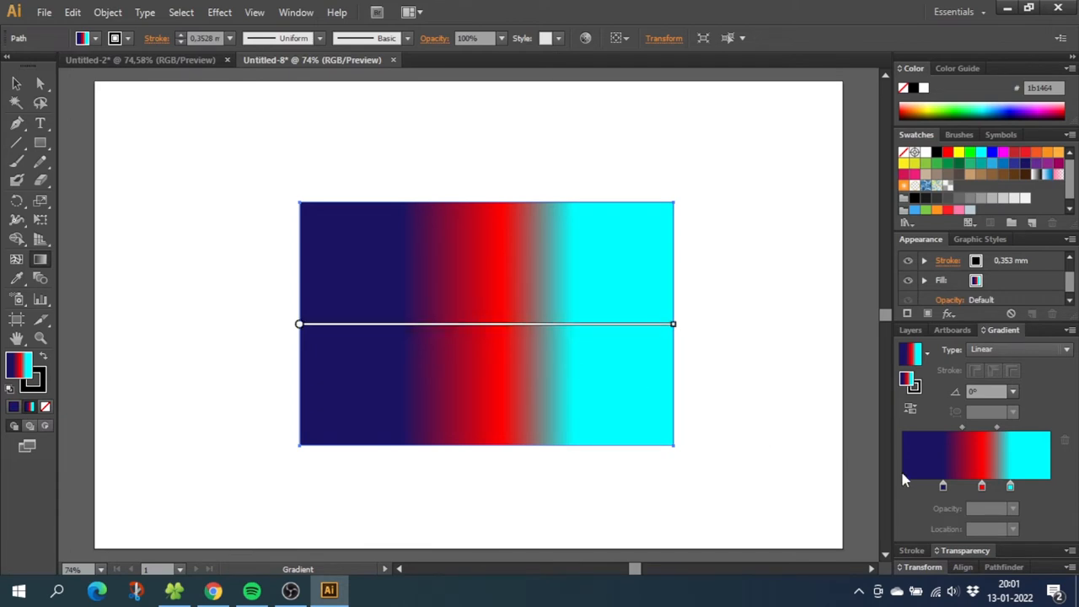
- Remove the red middle stop, leaving a two-colour dark-blue-to-cyan gradient
left_click(981, 486)
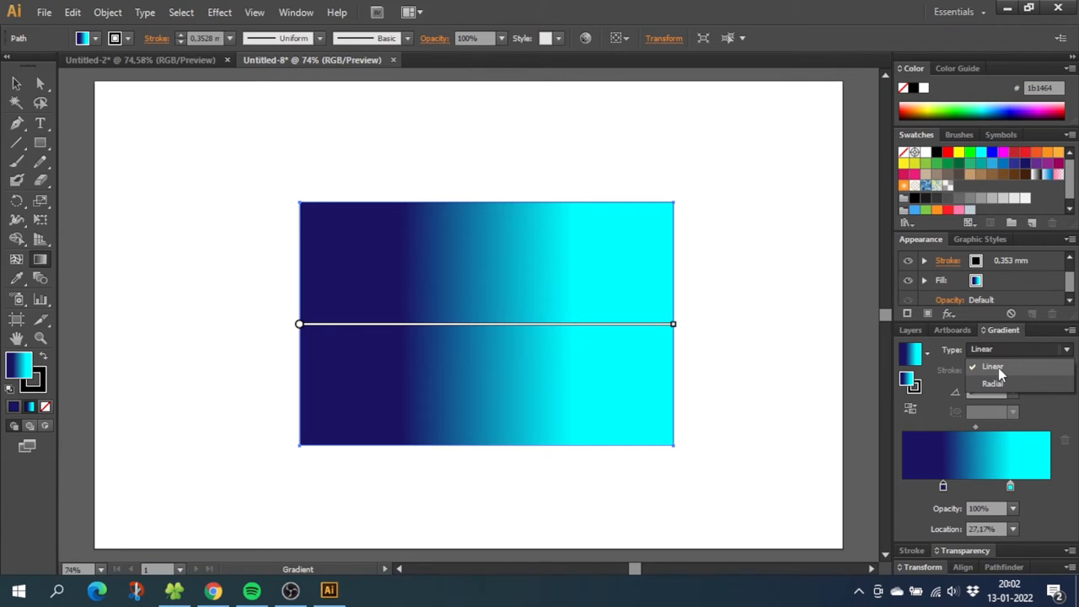
mouse_move(994, 375)
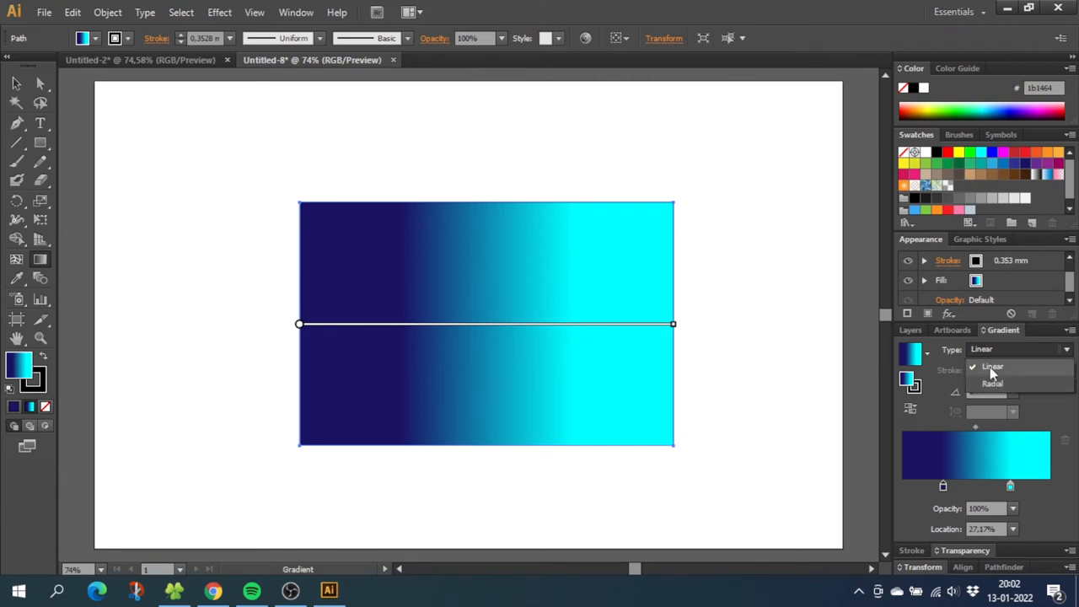
left_click(992, 366)
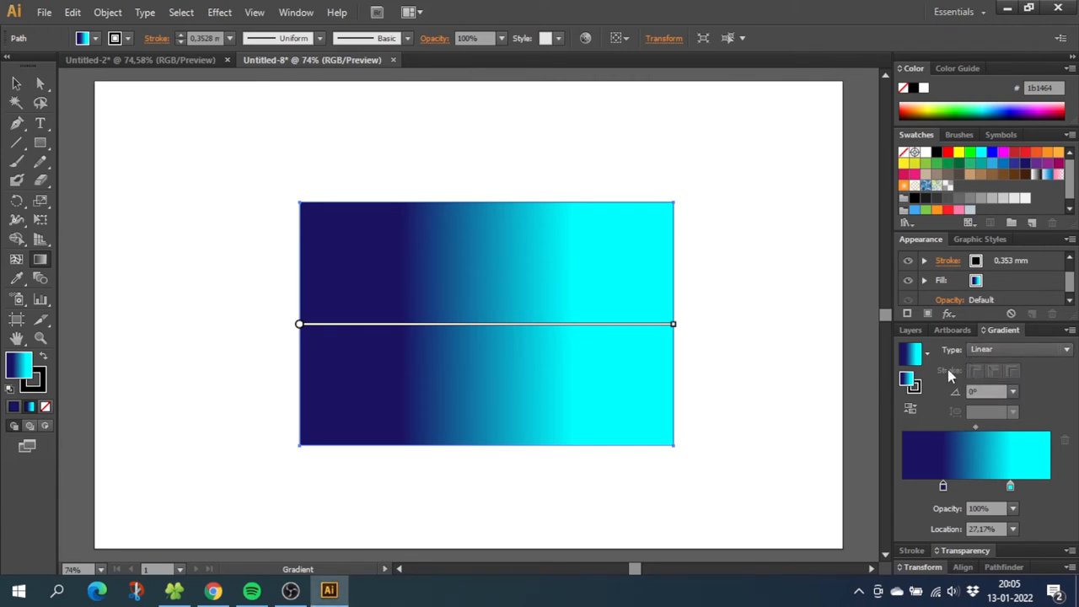
mouse_move(1011, 371)
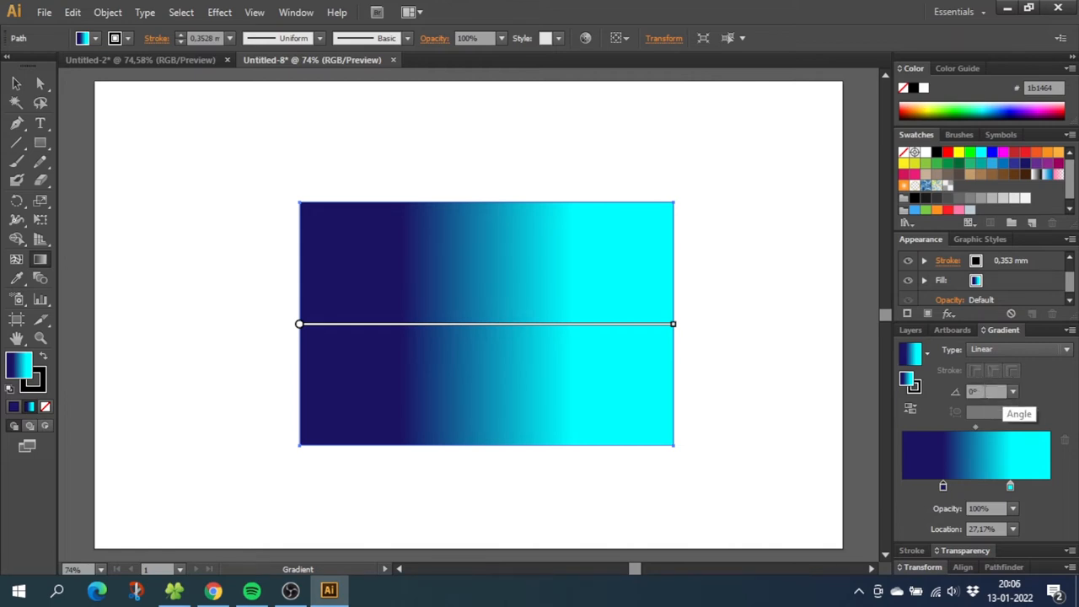
left_click(991, 391)
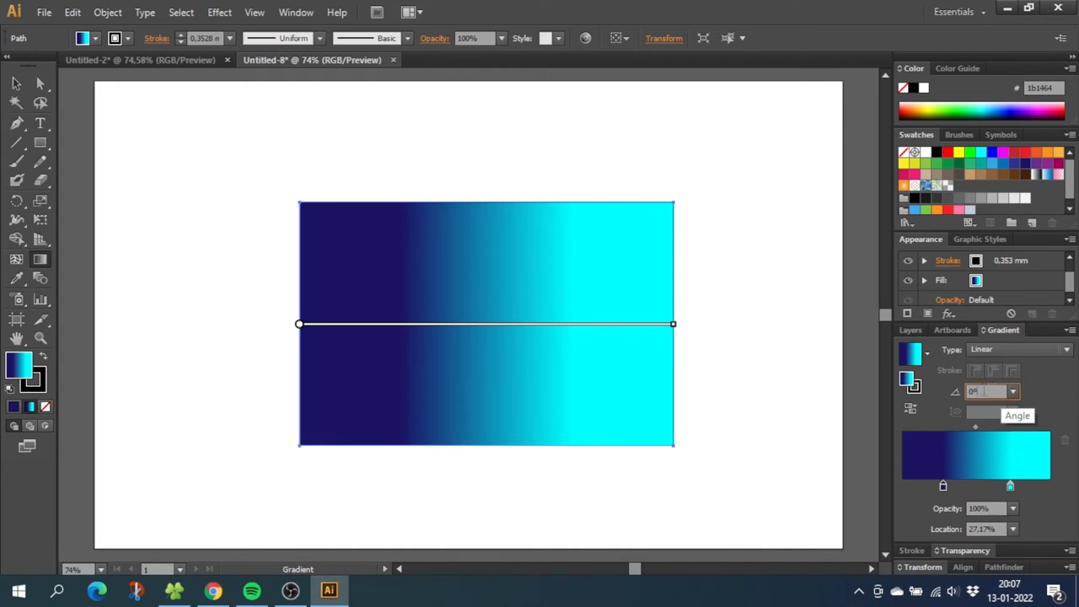
left_click(1012, 390)
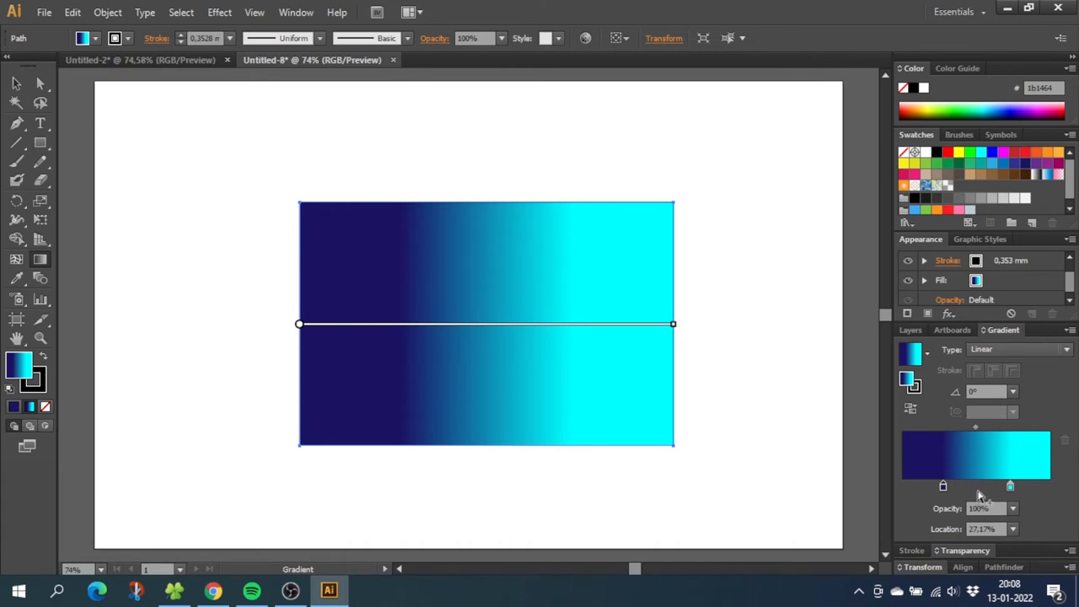
- Set the cyan stop to 50% opacity and 50% location, and pull the gradient end inward
left_click(1010, 486)
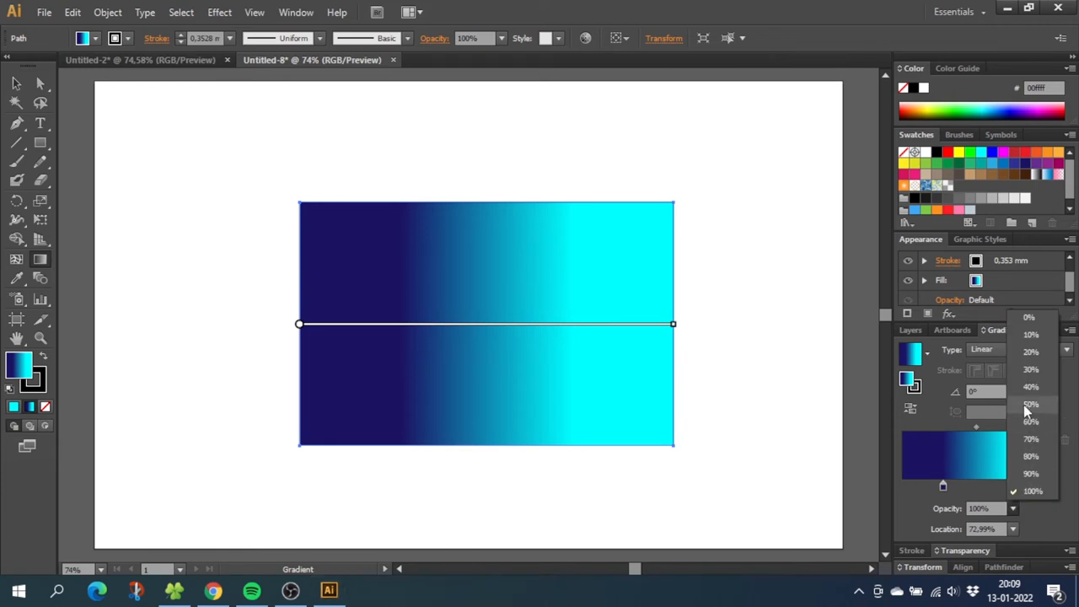
left_click(1031, 405)
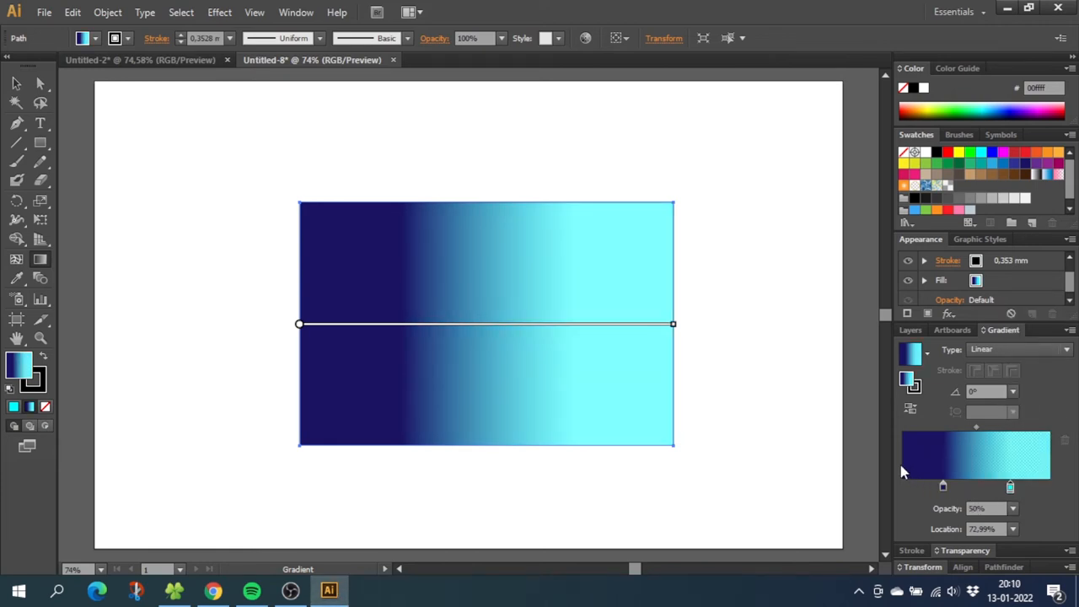
mouse_move(946, 478)
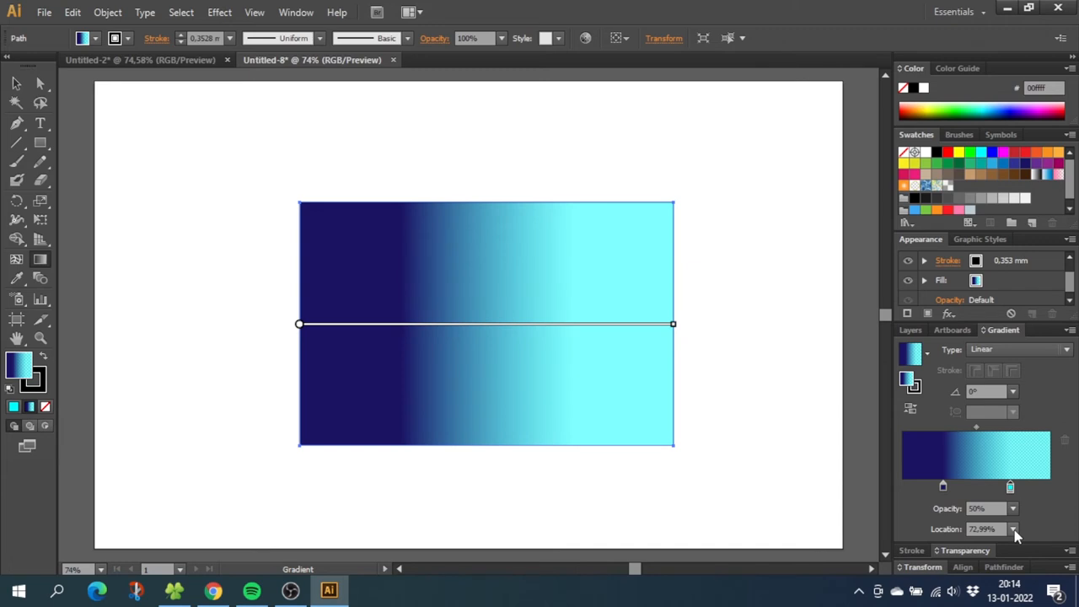
left_click(1013, 528)
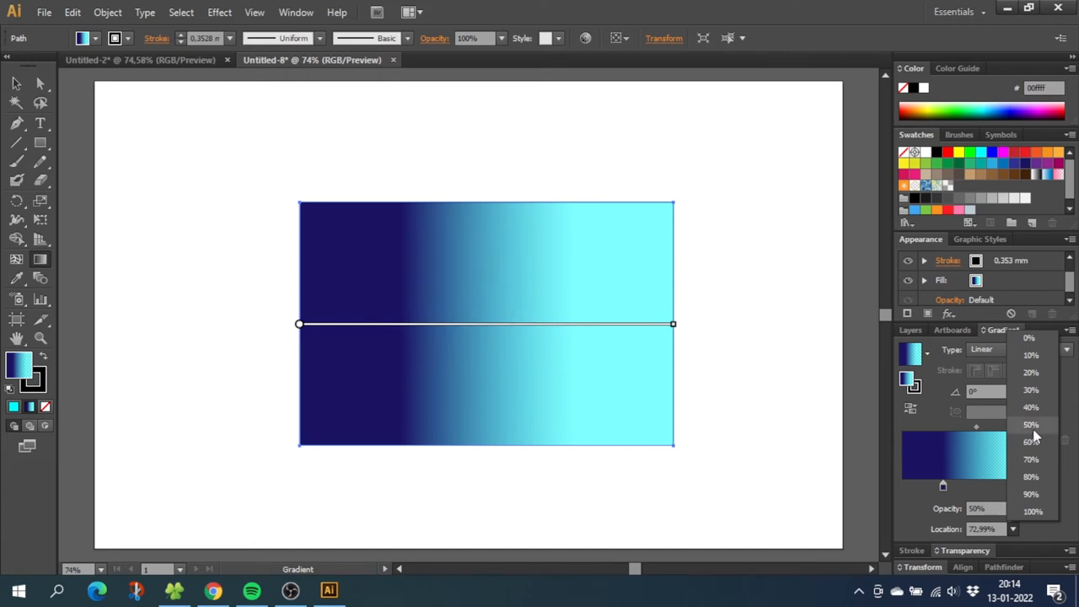
left_click(1031, 424)
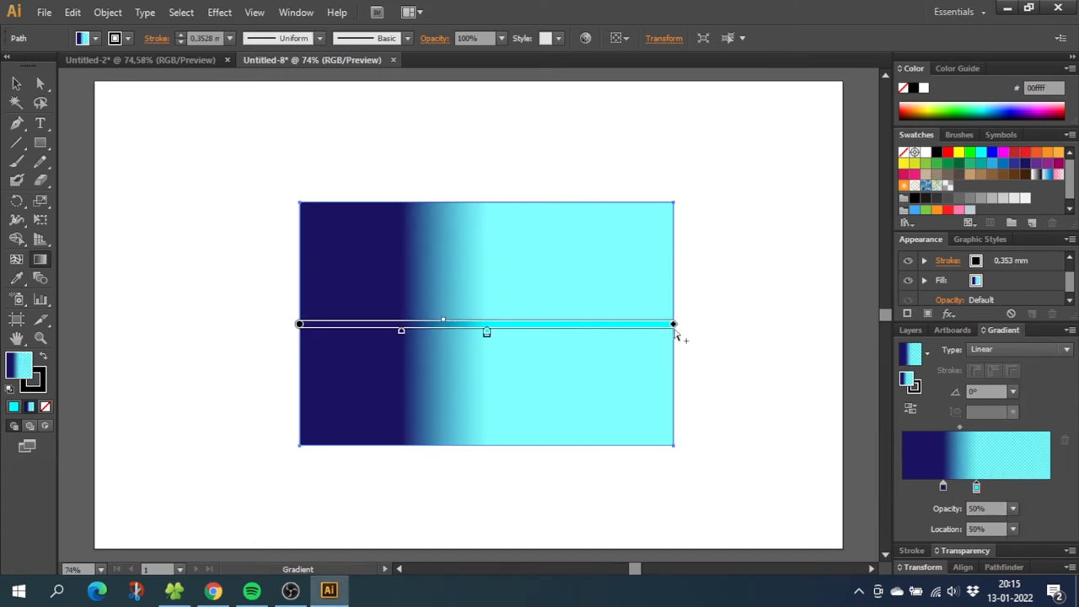
left_click_drag(672, 323, 555, 325)
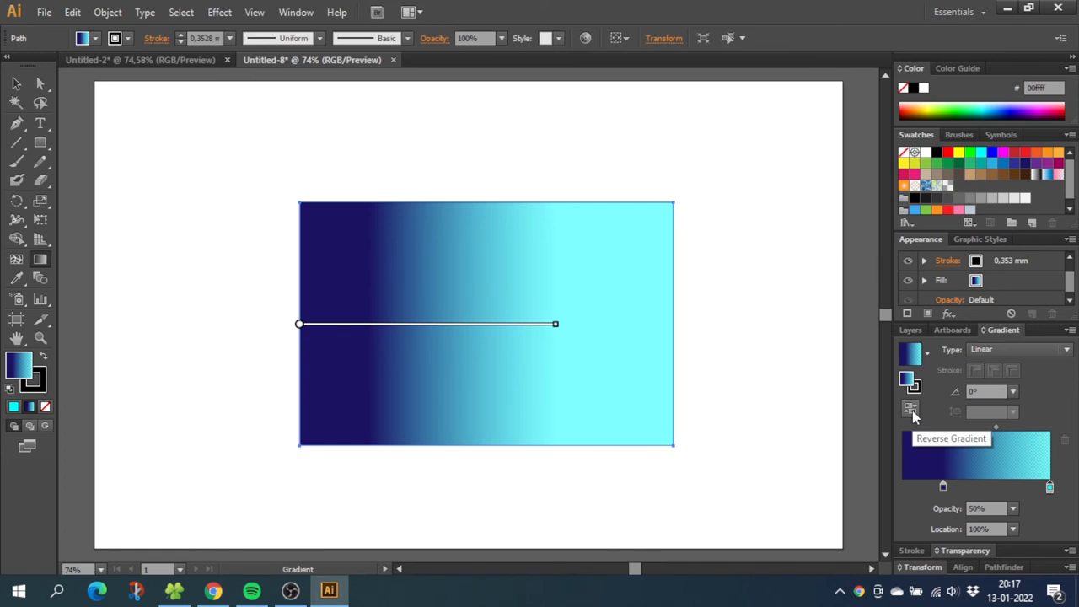
left_click(910, 411)
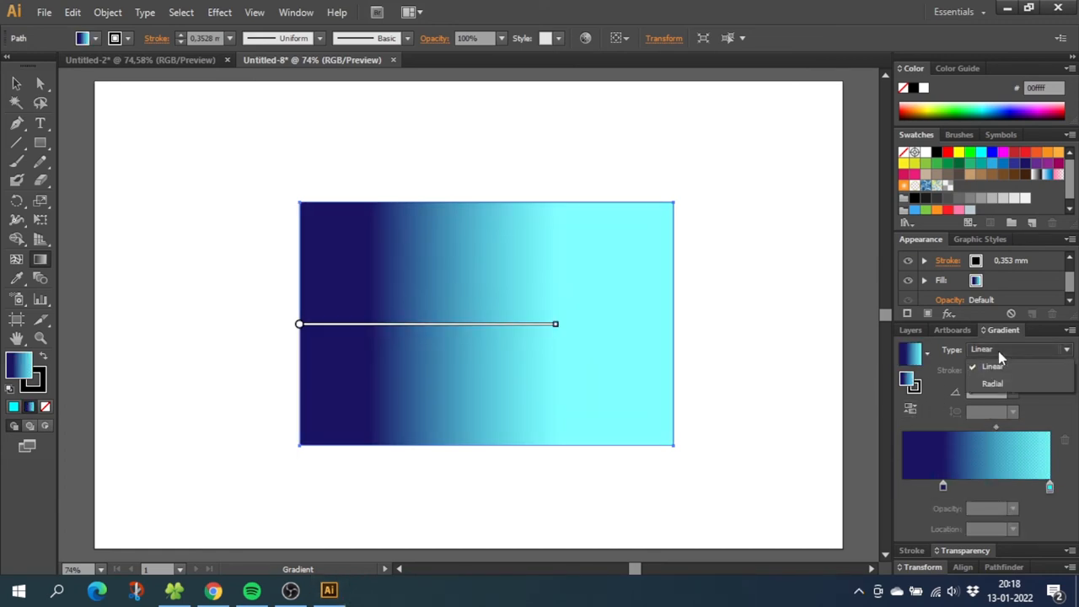
- Make the fill a radial gradient at 50% aspect ratio, shrunk into a small ellipse
left_click(993, 383)
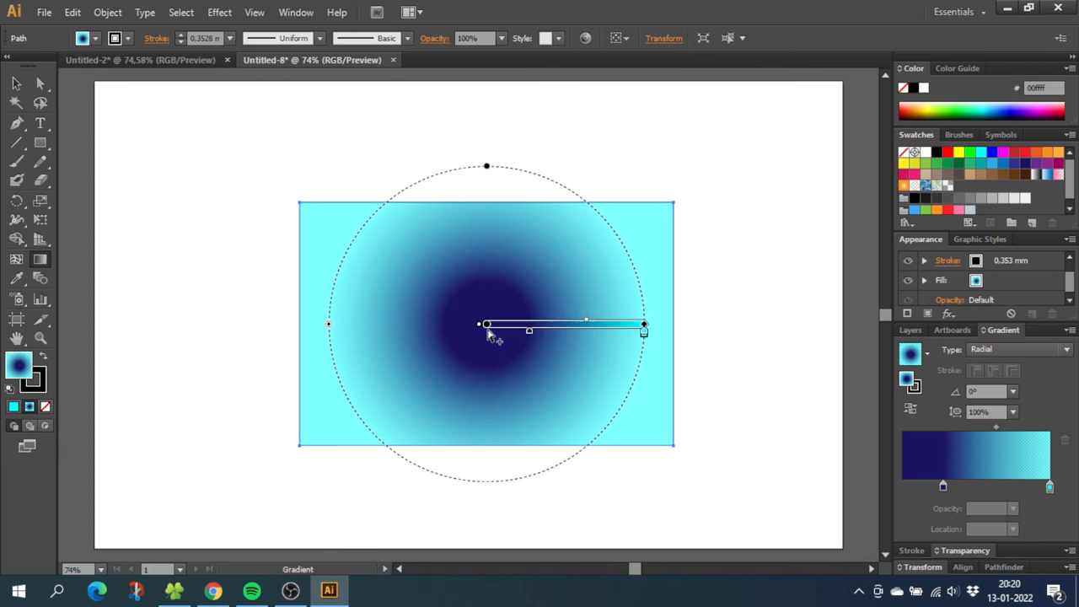
mouse_move(489, 331)
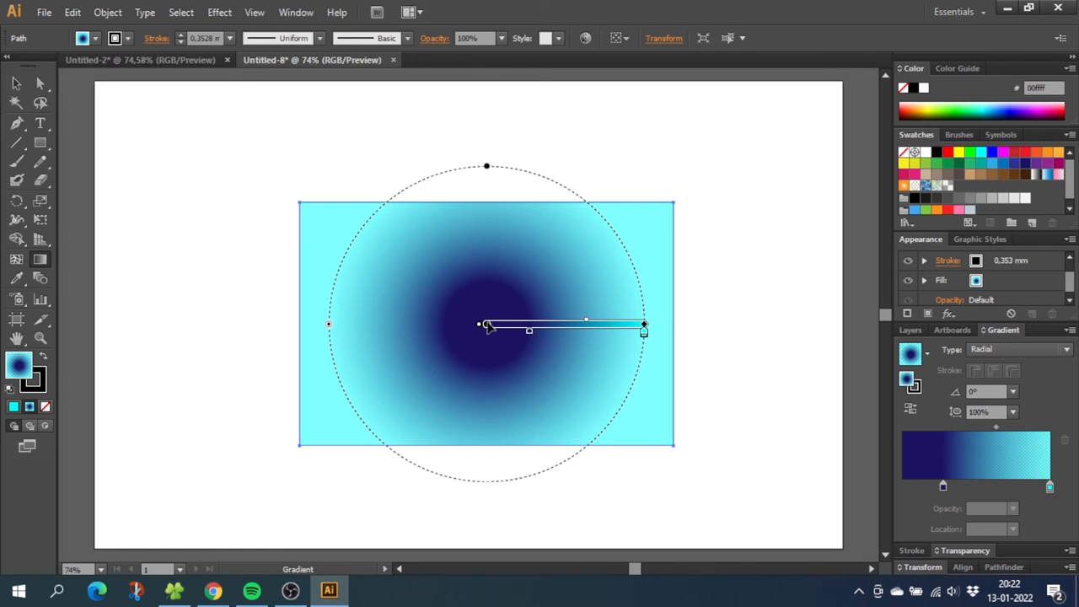
left_click_drag(485, 166, 486, 218)
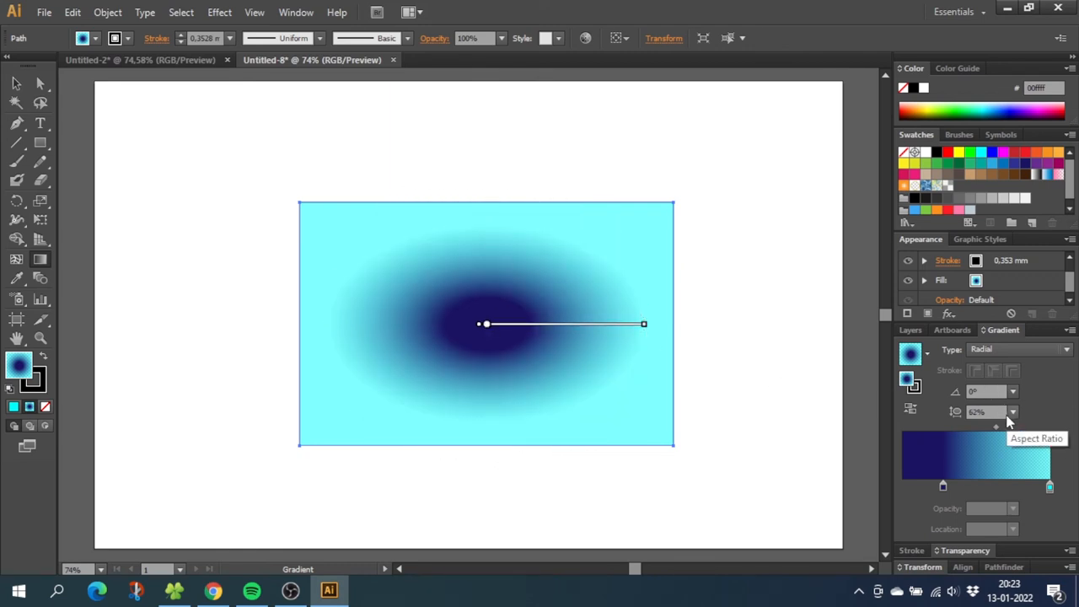
left_click(1012, 411)
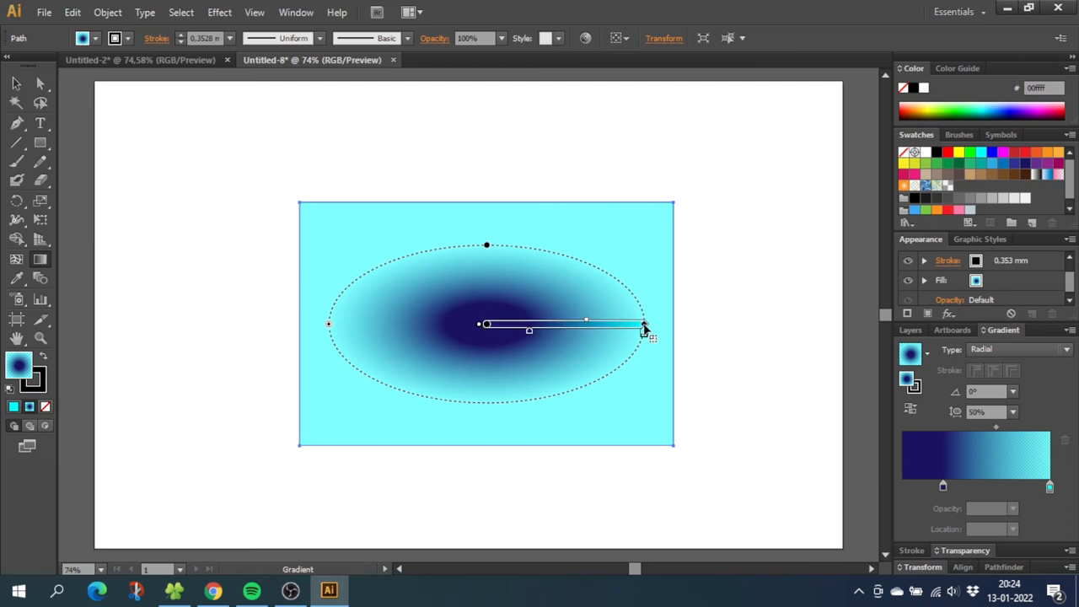
left_click_drag(643, 326, 591, 323)
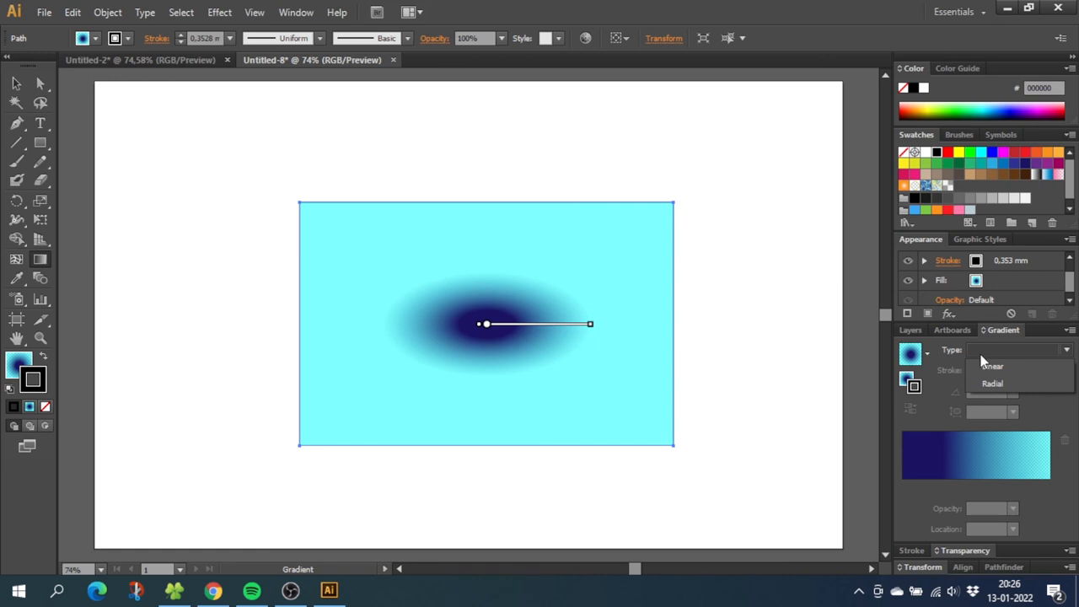
- Give the stroke a linear gradient, widen it to about 30 mm, and turn its left stop red
left_click(993, 365)
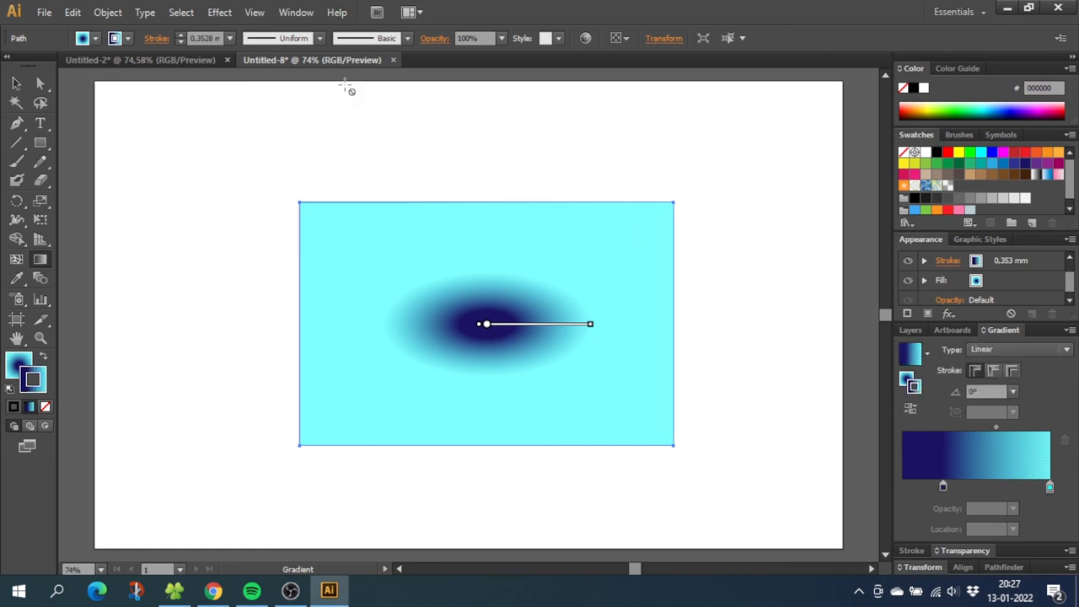
left_click(230, 38)
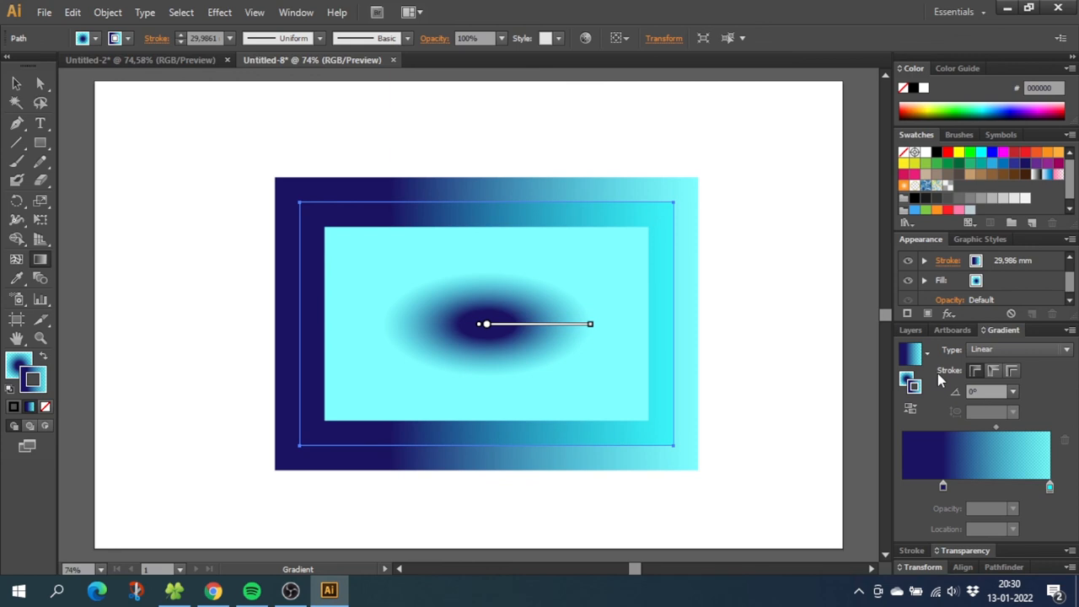
mouse_move(952, 237)
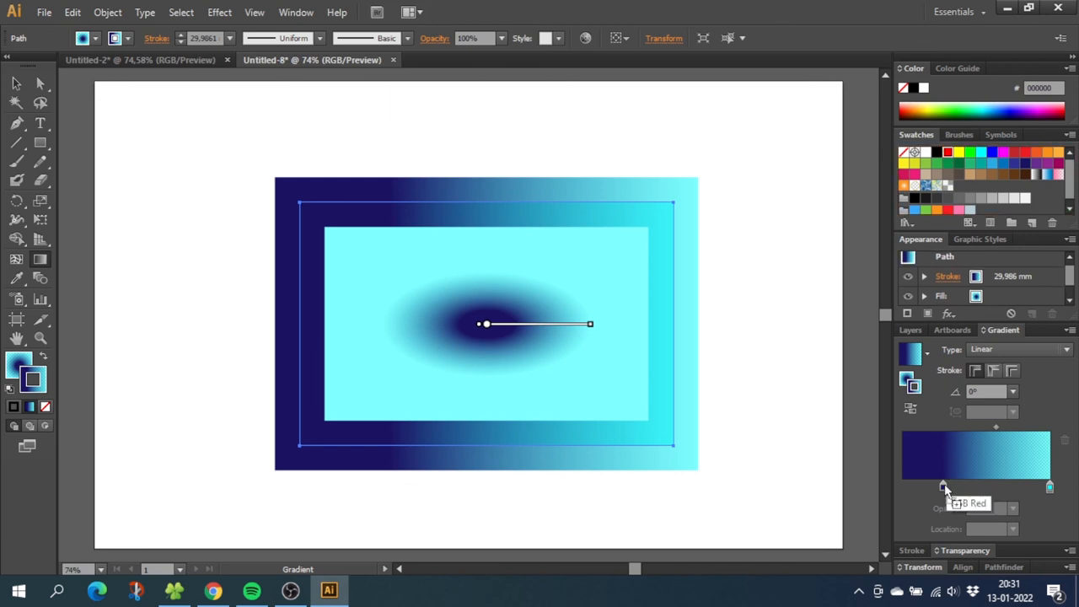
left_click(943, 487)
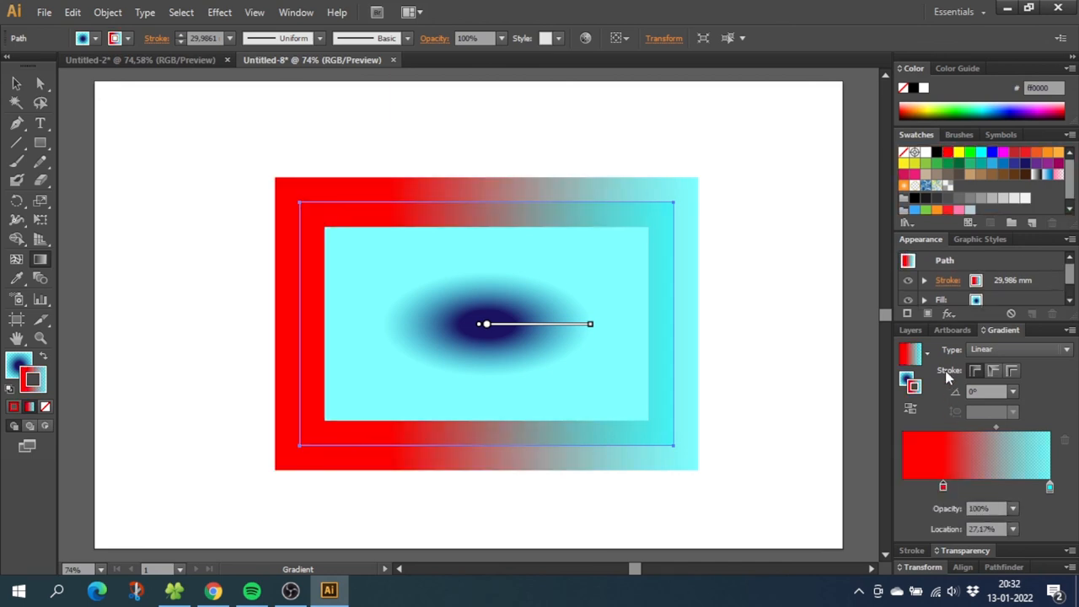